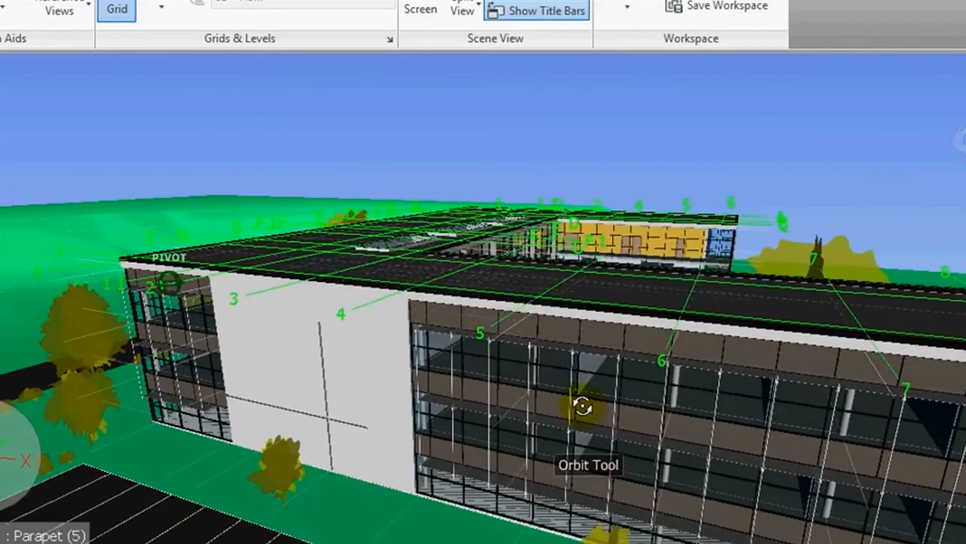
- Orbit the building view down until the roof and its grid lines appear edge-on
{"action": "left_click_drag", "start_coordinate": [582, 406], "coordinate": [568, 389]}
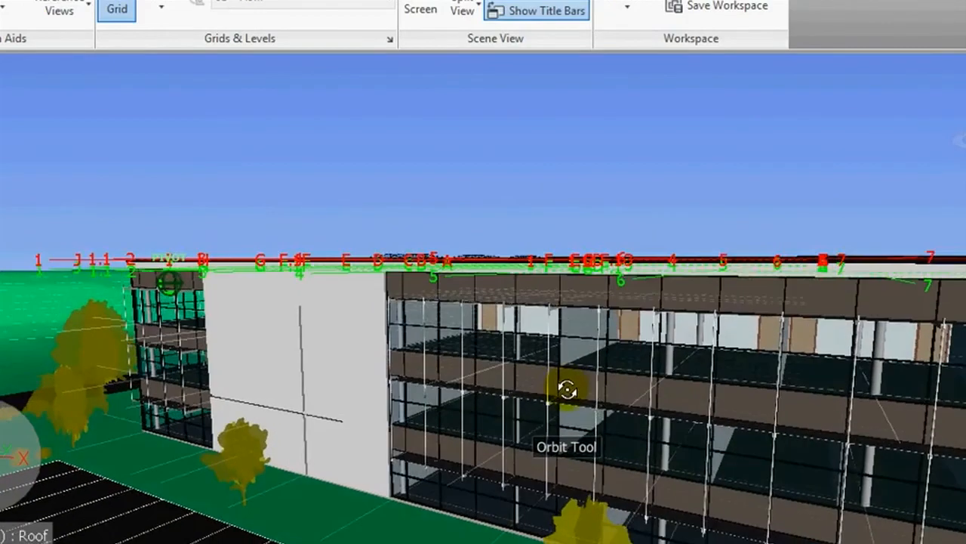